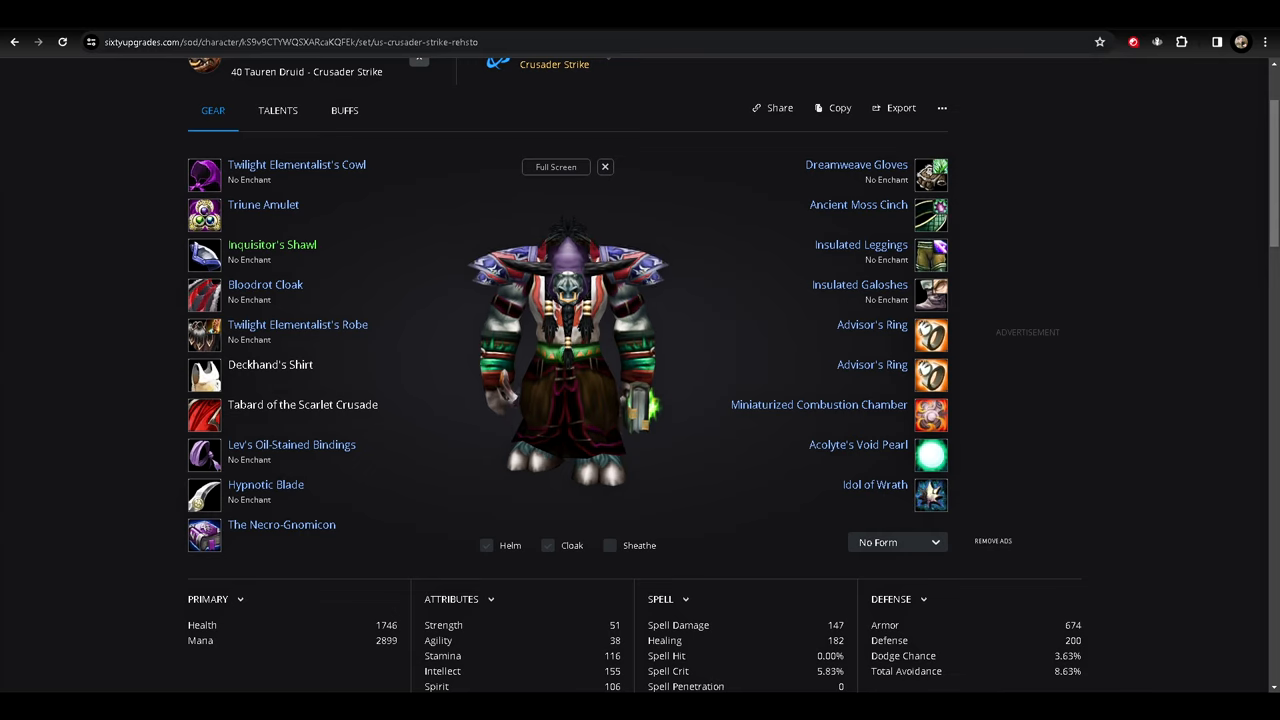
{"action": "mouse_move", "coordinate": [932, 254]}
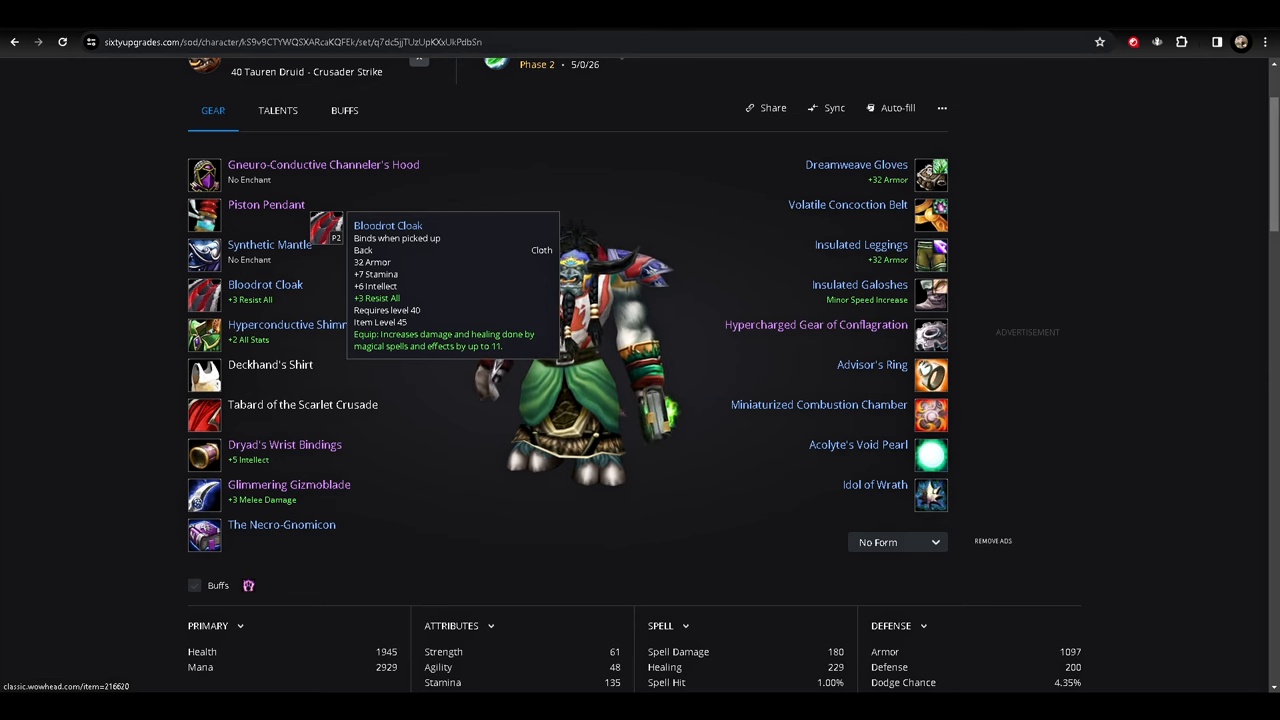
{"action": "left_click", "coordinate": [264, 284]}
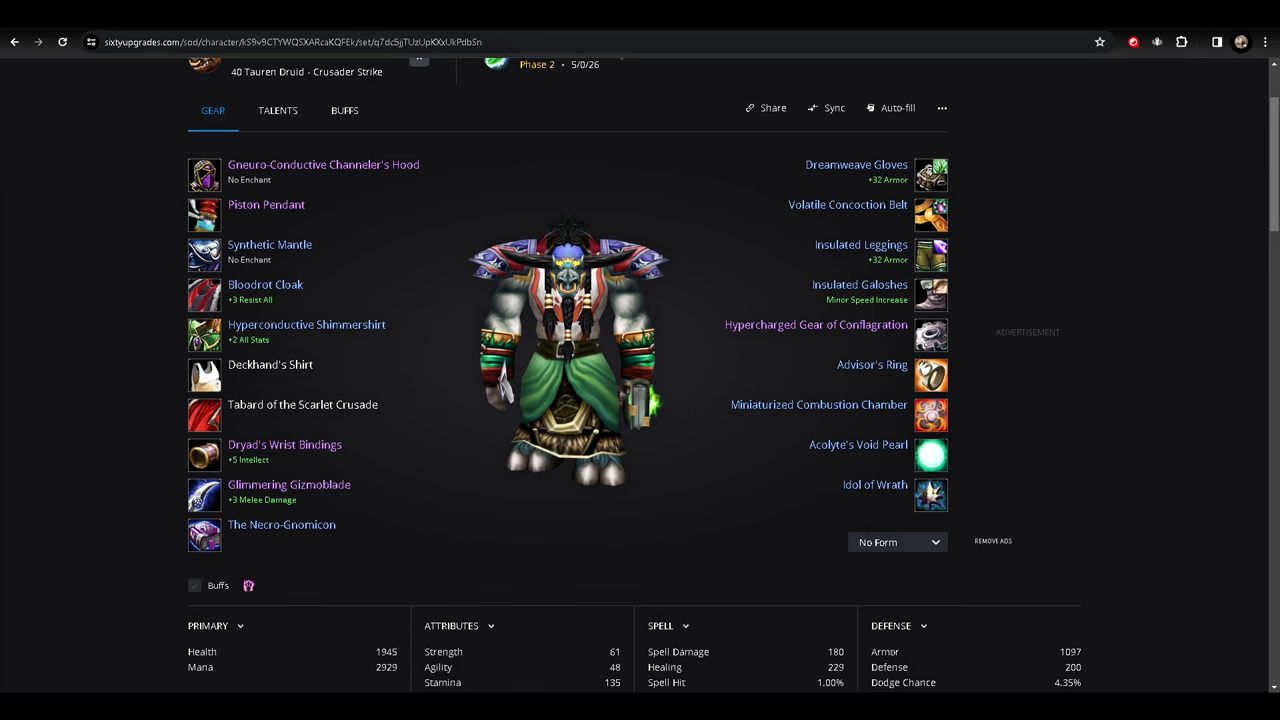
{"action": "mouse_move", "coordinate": [930, 172]}
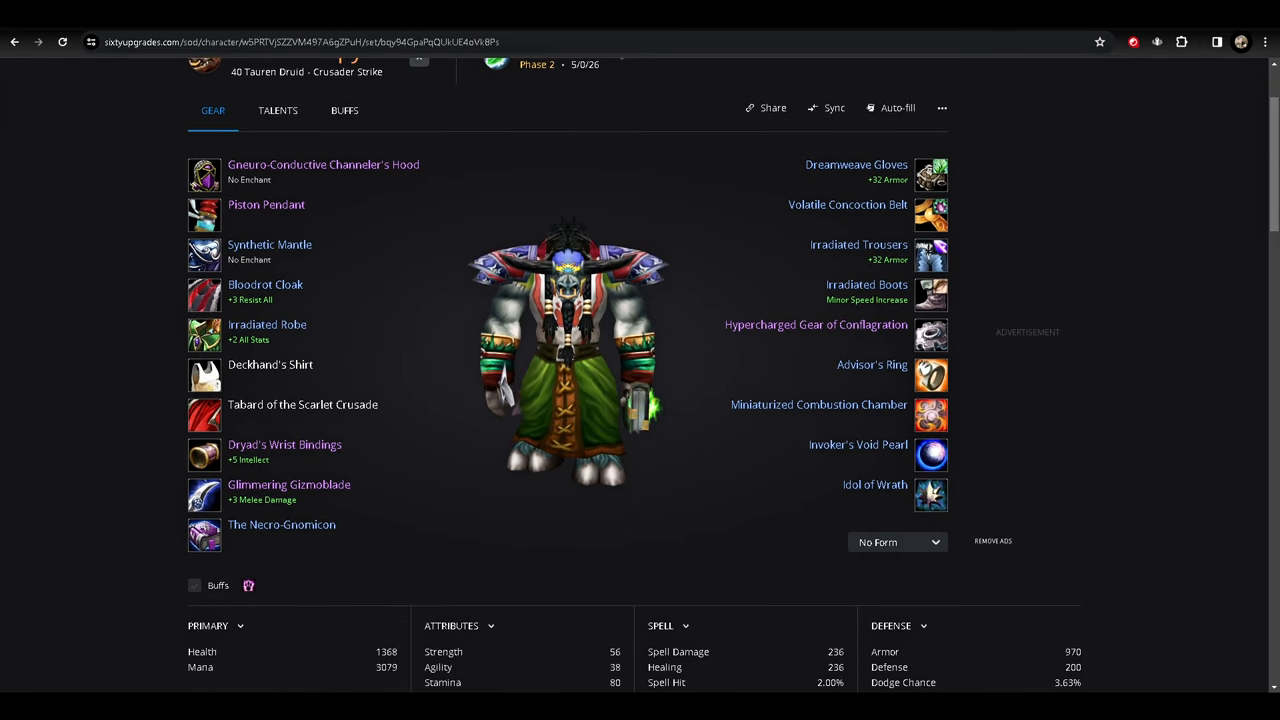
{"action": "mouse_move", "coordinate": [858, 244]}
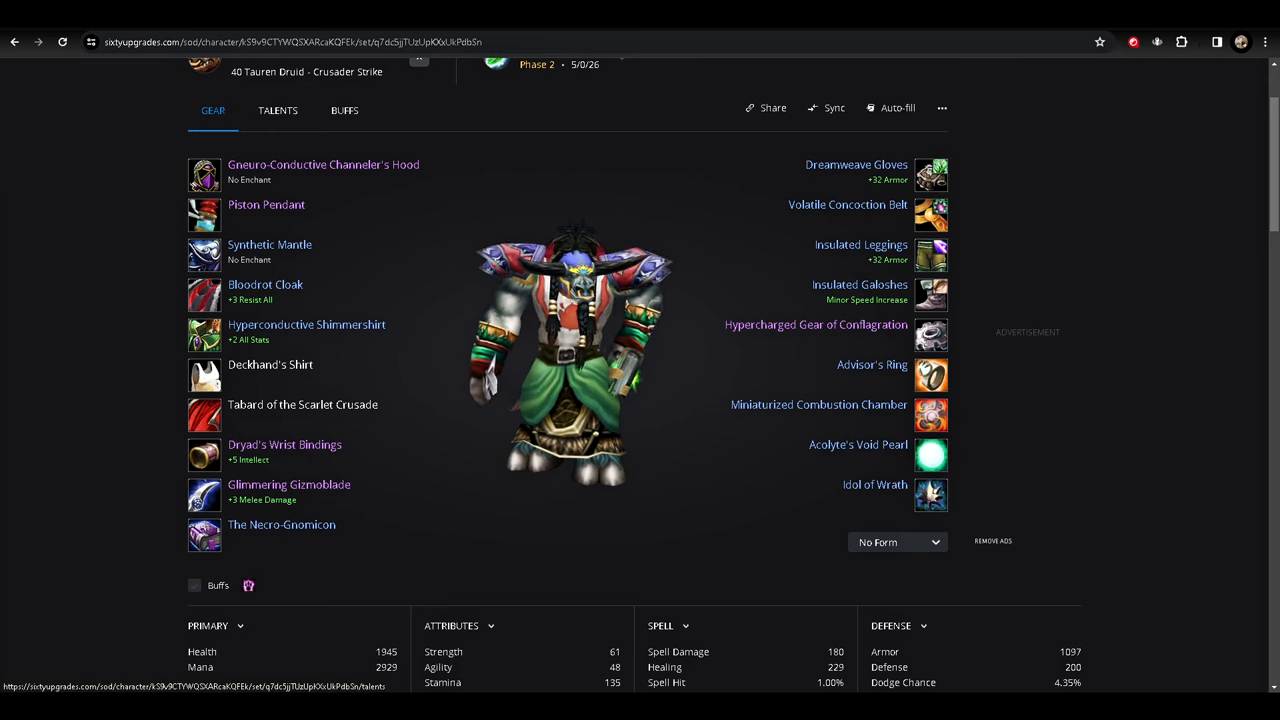
Show the Talents page with the Balance, Feral and Restoration trees and rune picks.
{"action": "left_click", "coordinate": [276, 110]}
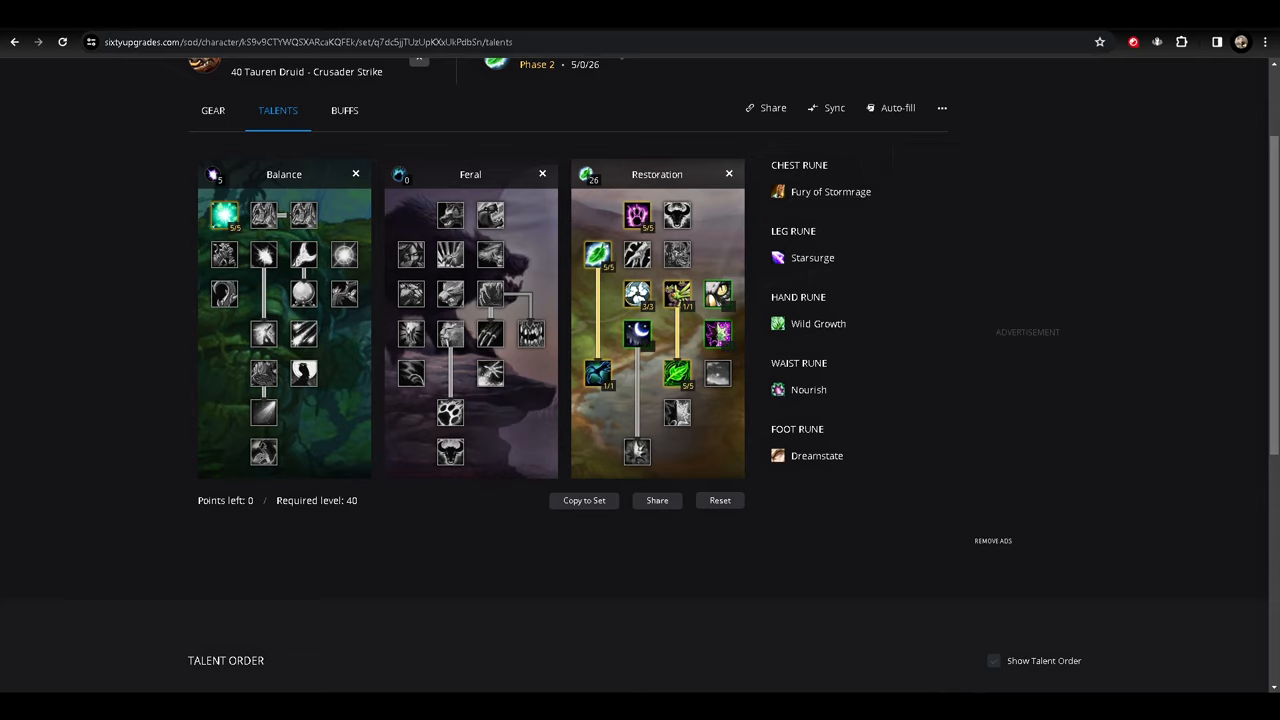
{"action": "mouse_move", "coordinate": [808, 388]}
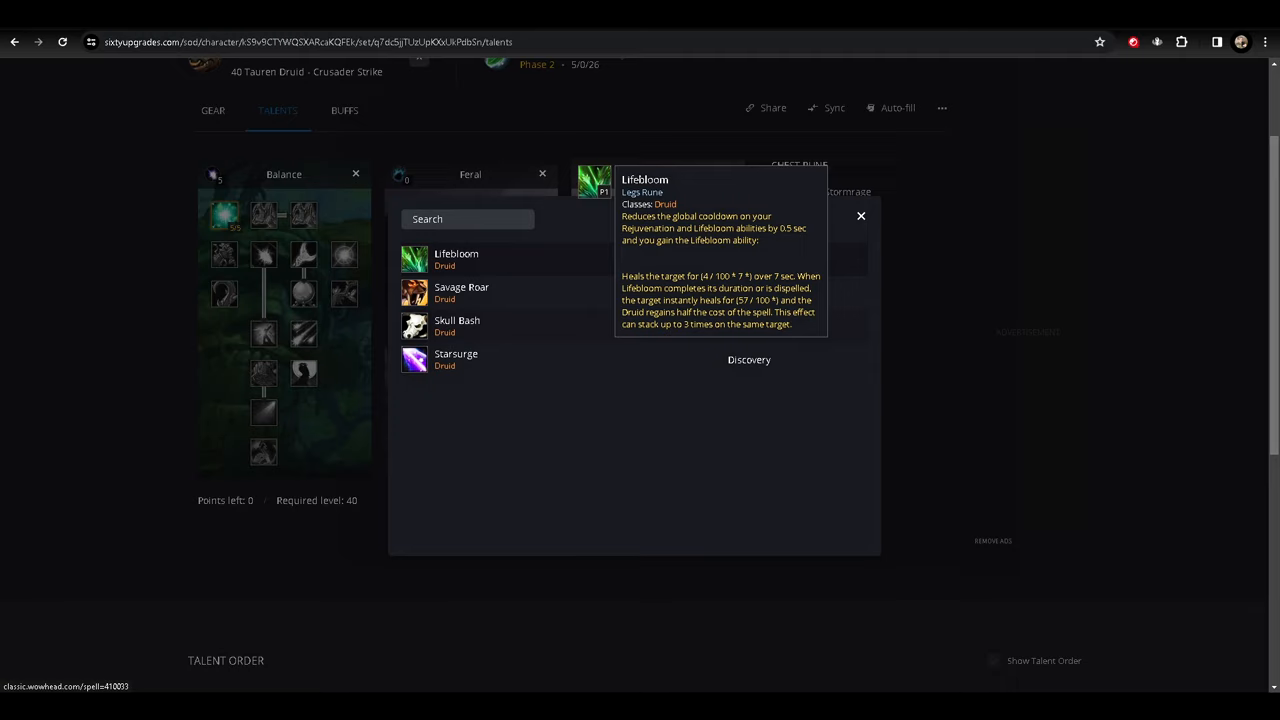
Look over the leg rune options and keep Starsurge as the druid's leg rune.
{"action": "left_click", "coordinate": [468, 218]}
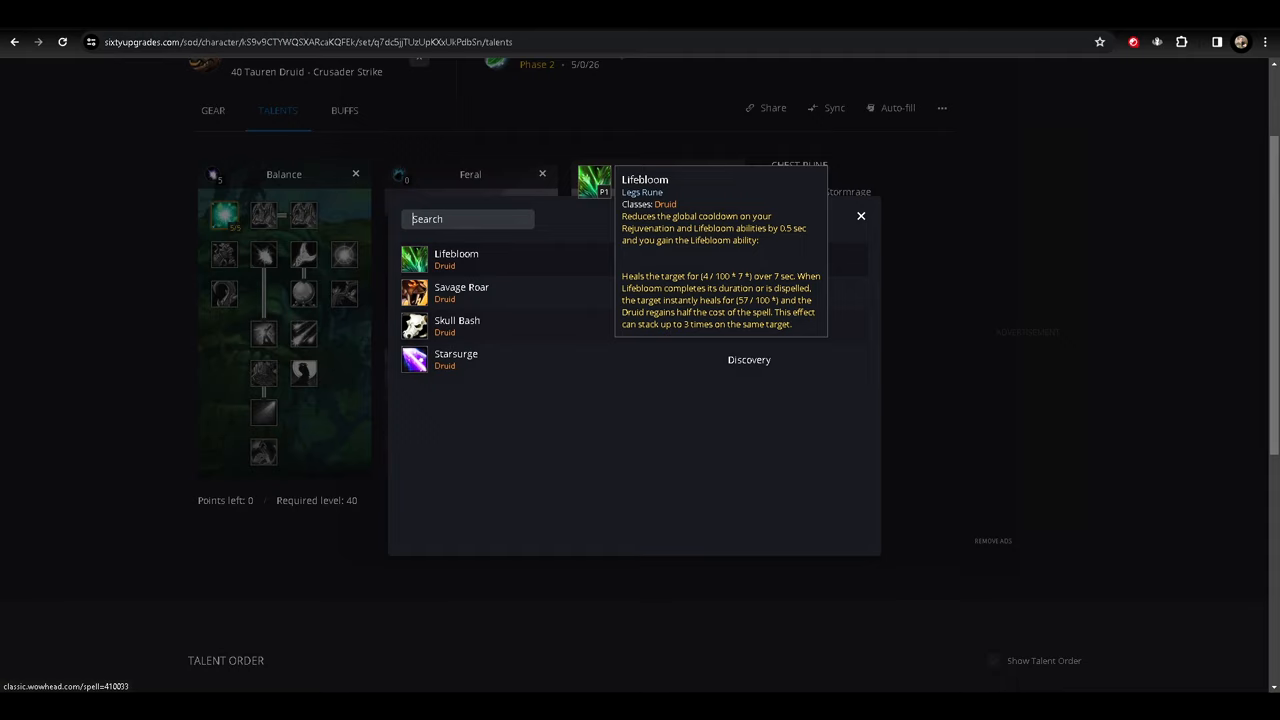
{"action": "left_click", "coordinate": [468, 218]}
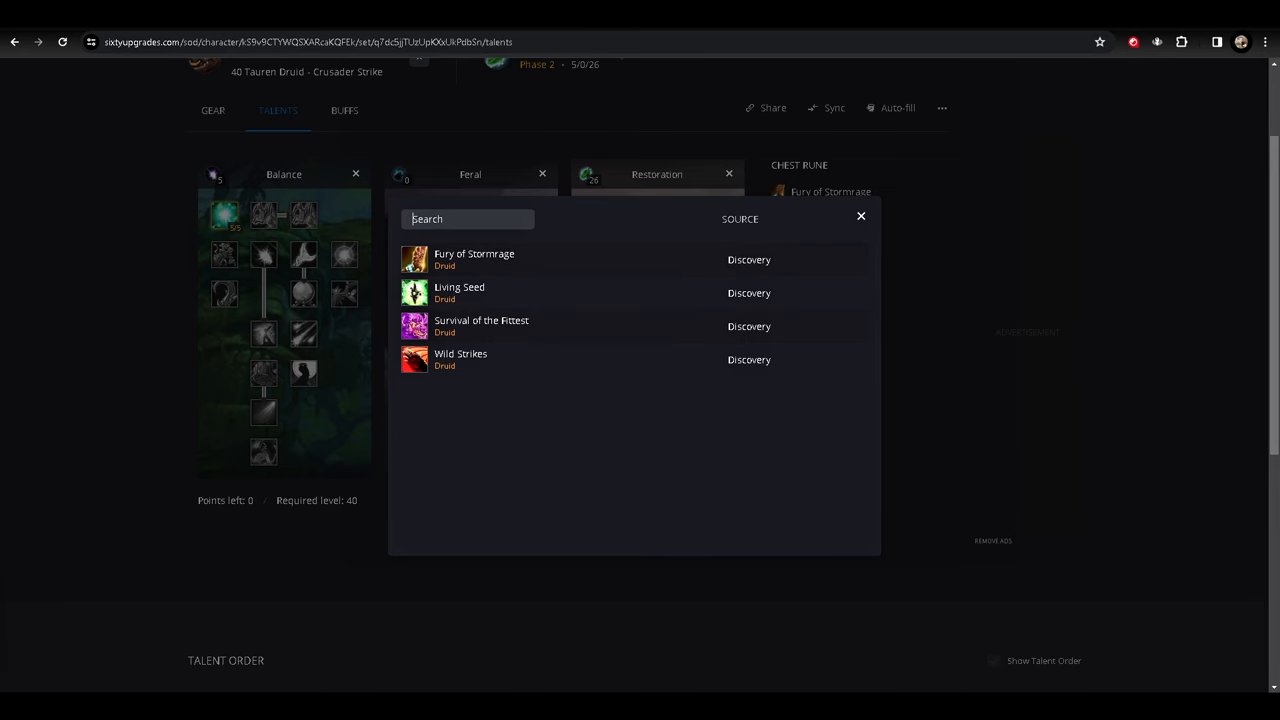
{"action": "left_click", "coordinate": [860, 216]}
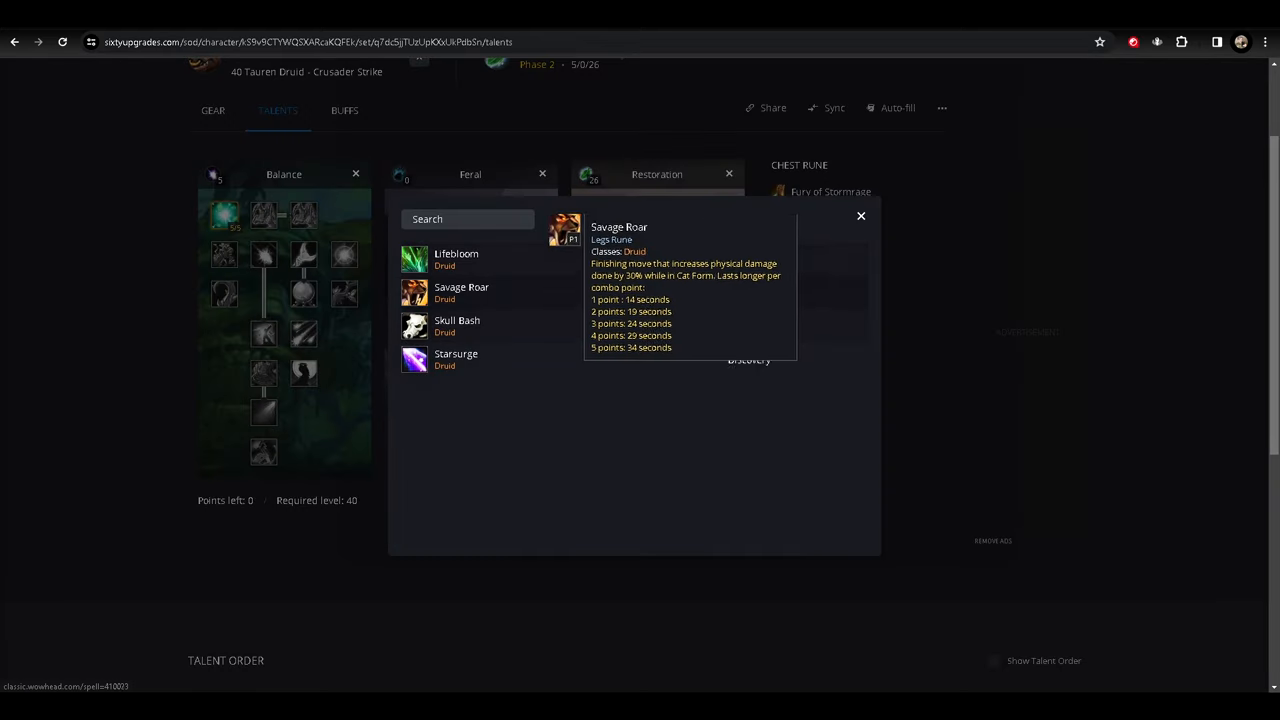
{"action": "mouse_move", "coordinate": [456, 258]}
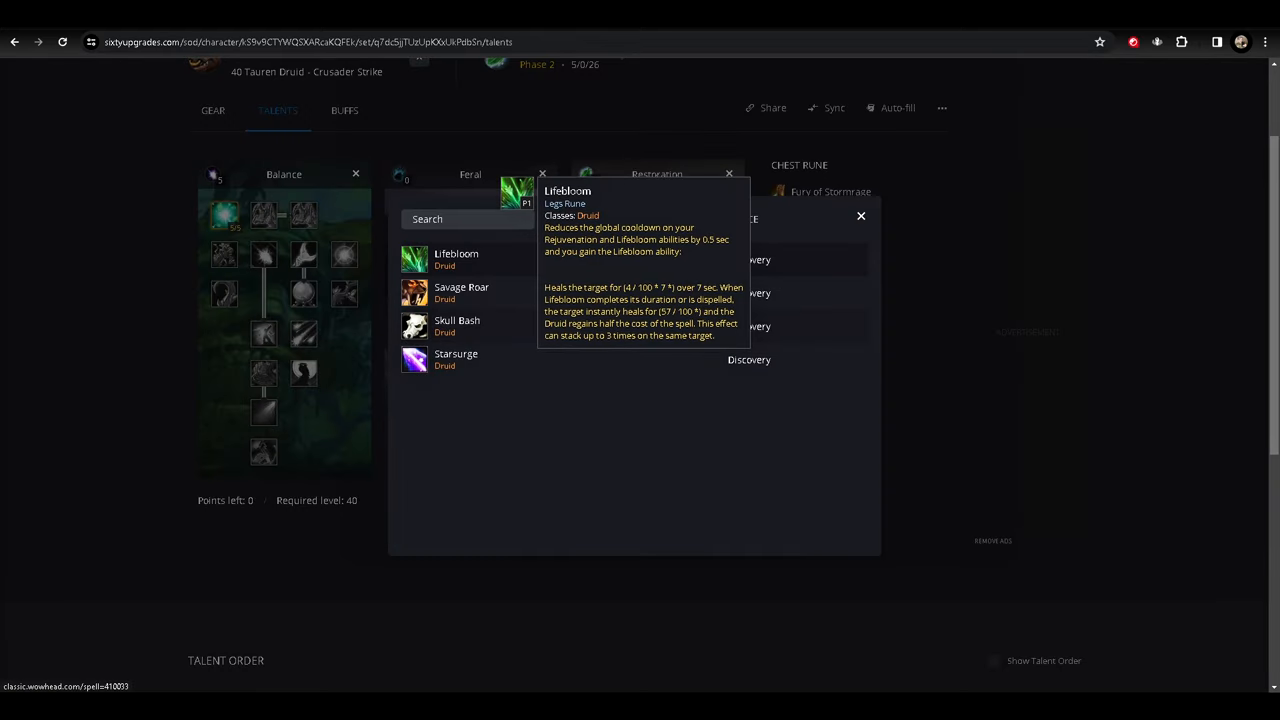
{"action": "left_click", "coordinate": [428, 218]}
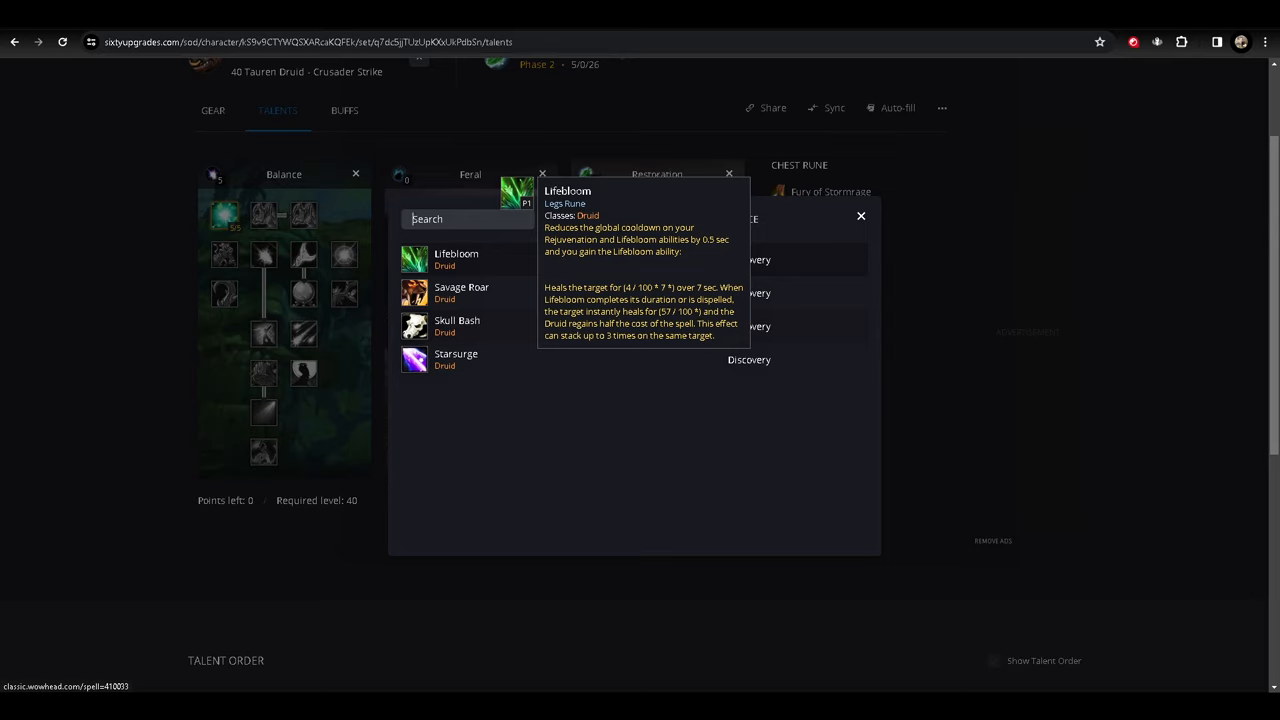
{"action": "mouse_move", "coordinate": [456, 358]}
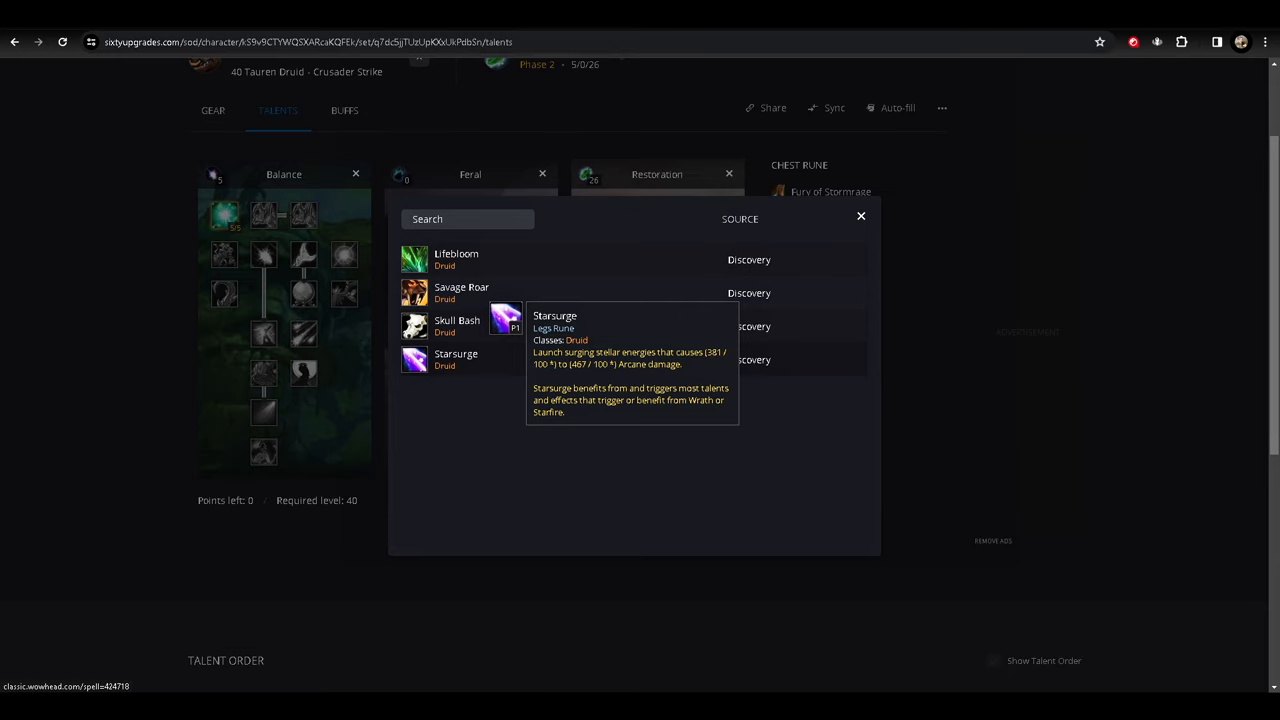
{"action": "left_click", "coordinate": [860, 216]}
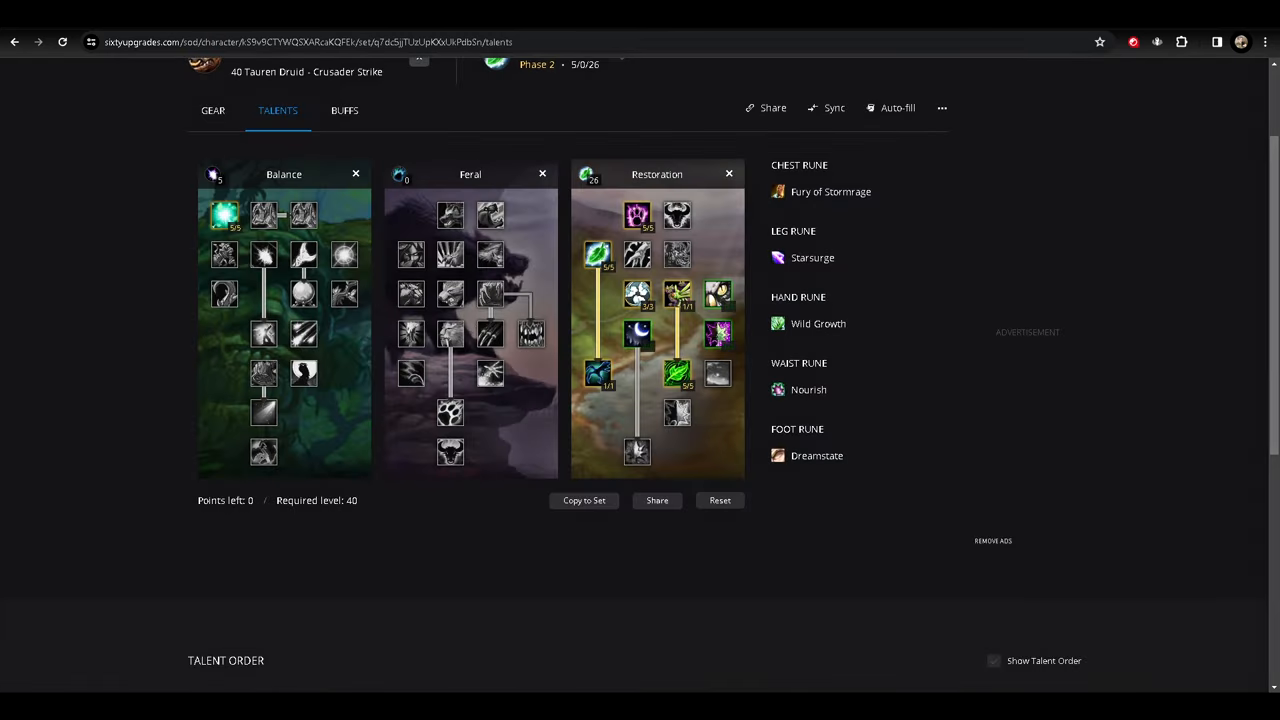
{"action": "mouse_move", "coordinate": [832, 192]}
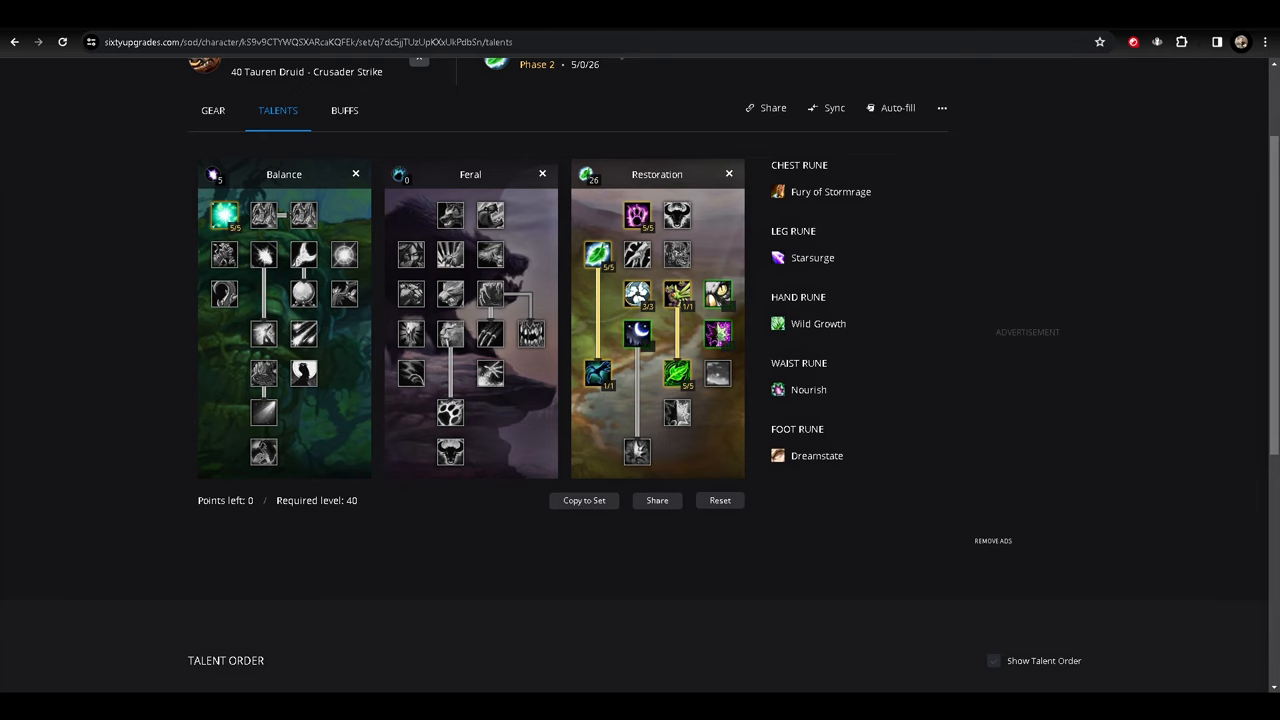
Show the Gear page with the Irradiated set and 236 spell damage and healing.
{"action": "left_click", "coordinate": [212, 110]}
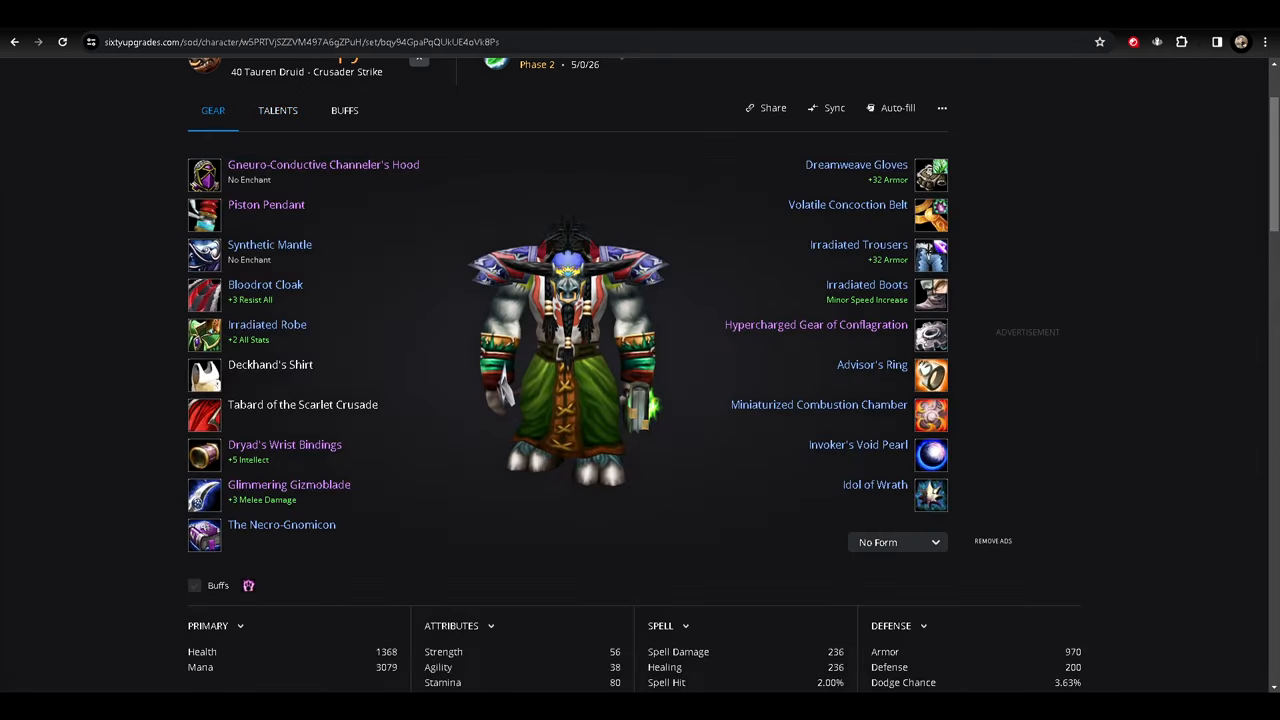
{"action": "left_click", "coordinate": [276, 110]}
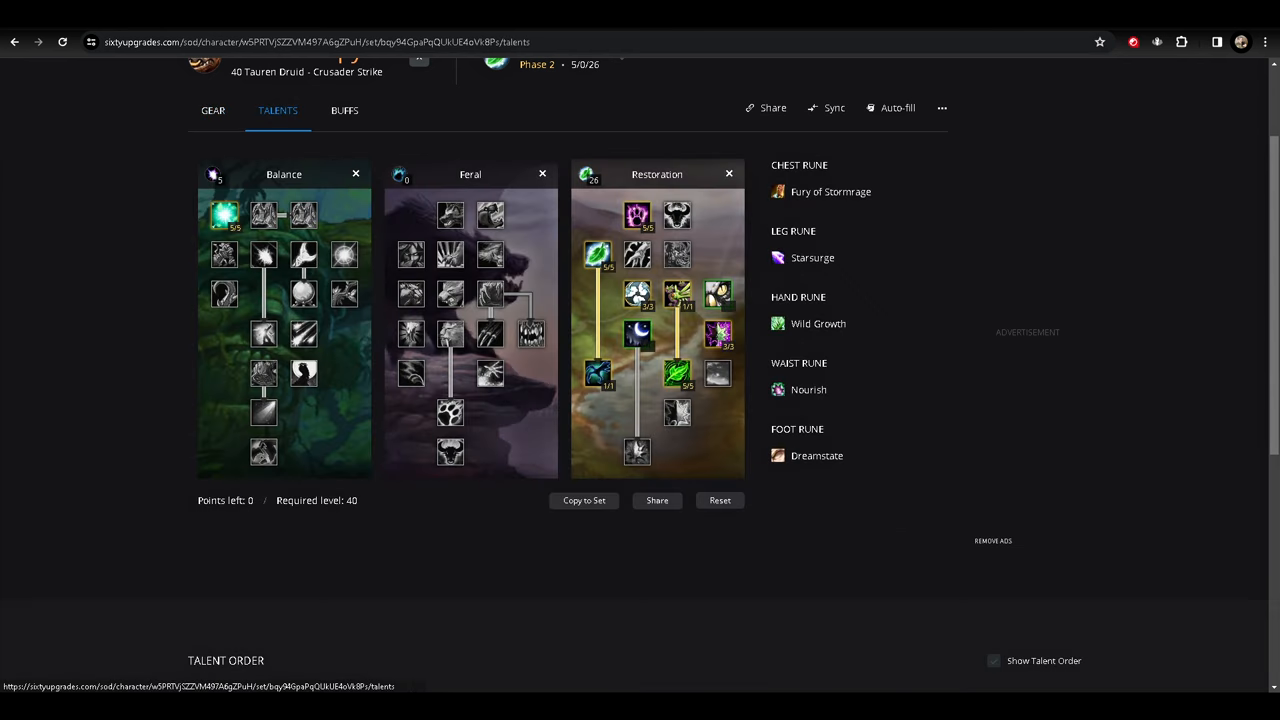
{"action": "mouse_move", "coordinate": [676, 292]}
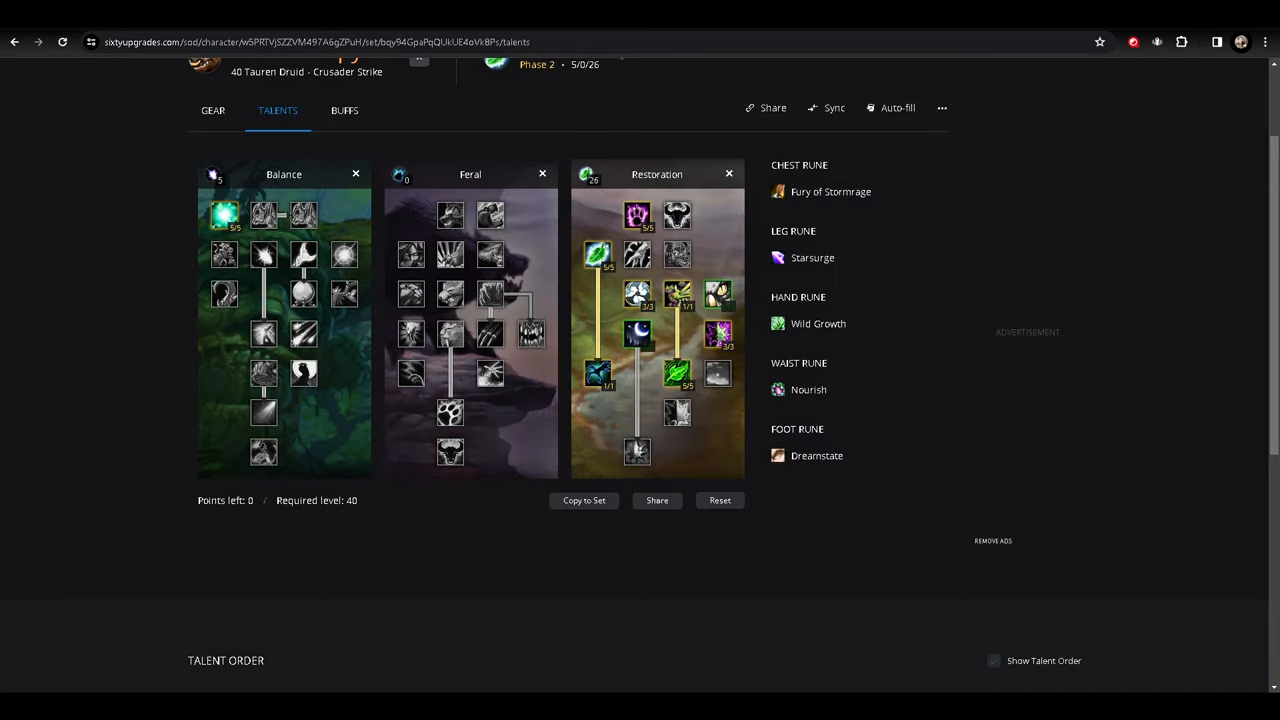
{"action": "mouse_move", "coordinate": [812, 256]}
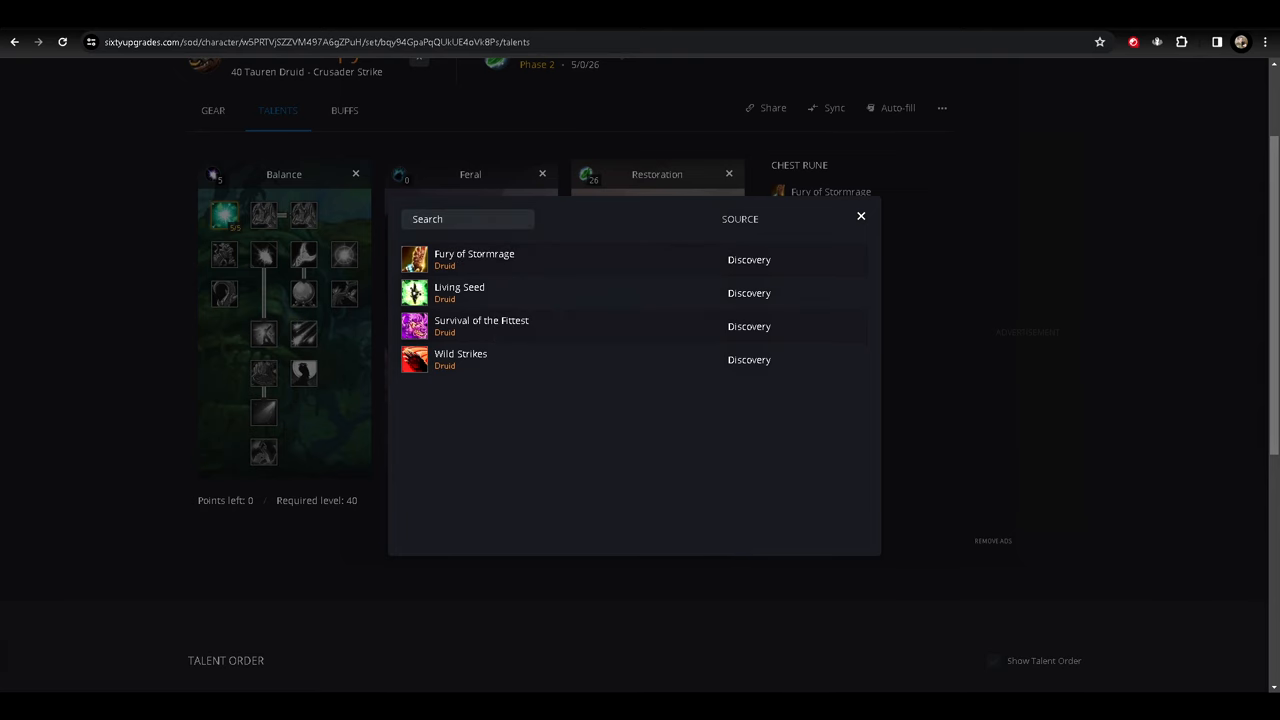
Bring up the chest rune choices: Fury of Stormrage, Living Seed, Survival of the Fittest, Wild Strikes.
{"action": "left_click", "coordinate": [860, 216]}
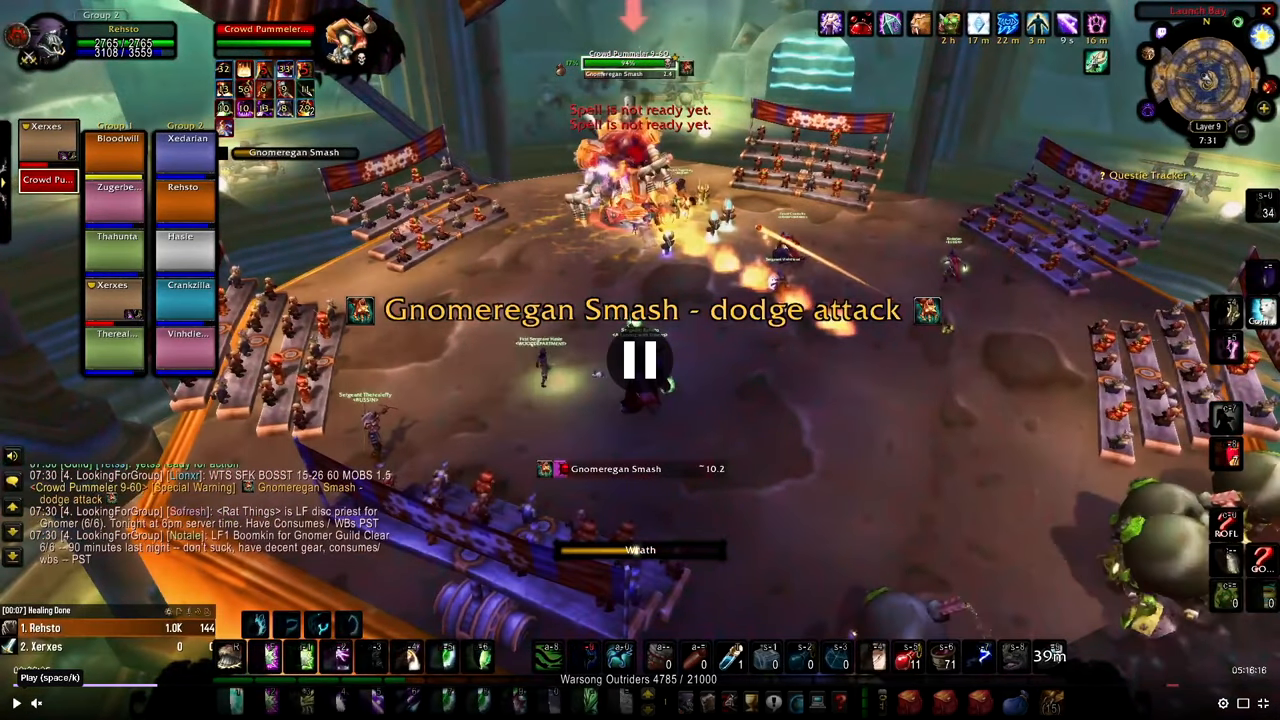
{"action": "left_click", "coordinate": [640, 360]}
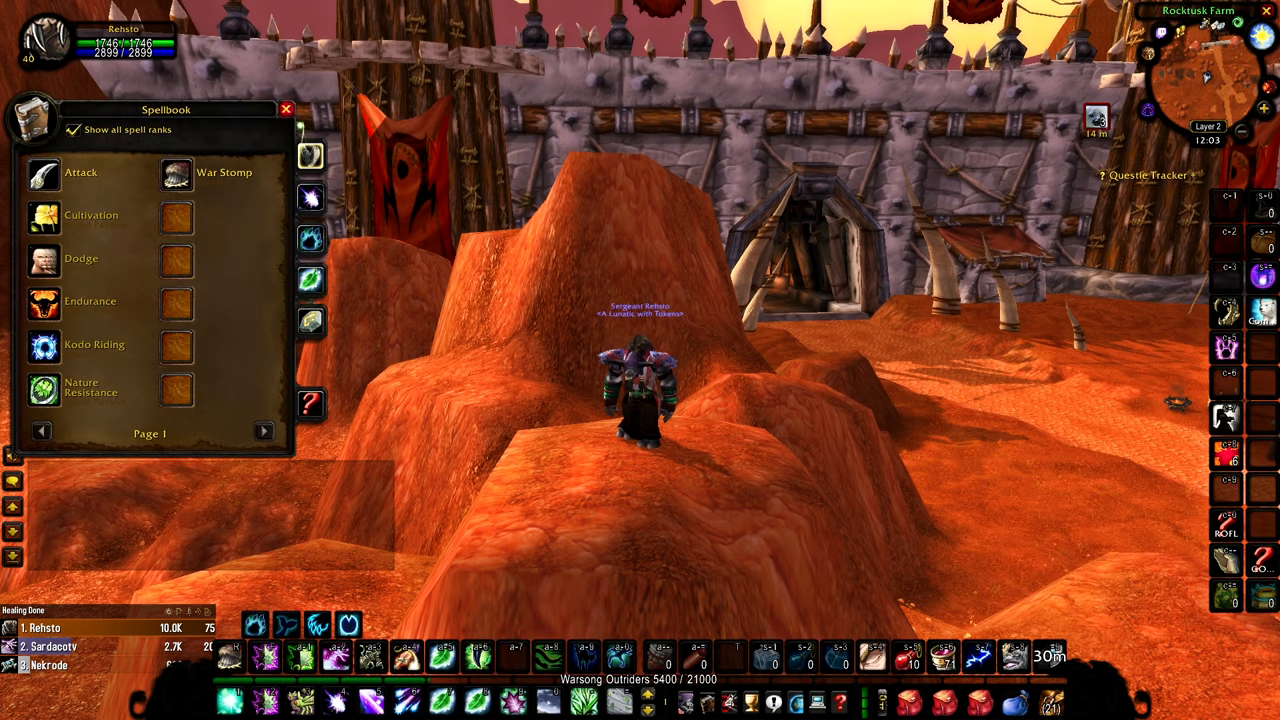
Close the spellbook, leaving the Tauren standing outside Razor Hill's gate.
{"action": "left_click", "coordinate": [288, 108]}
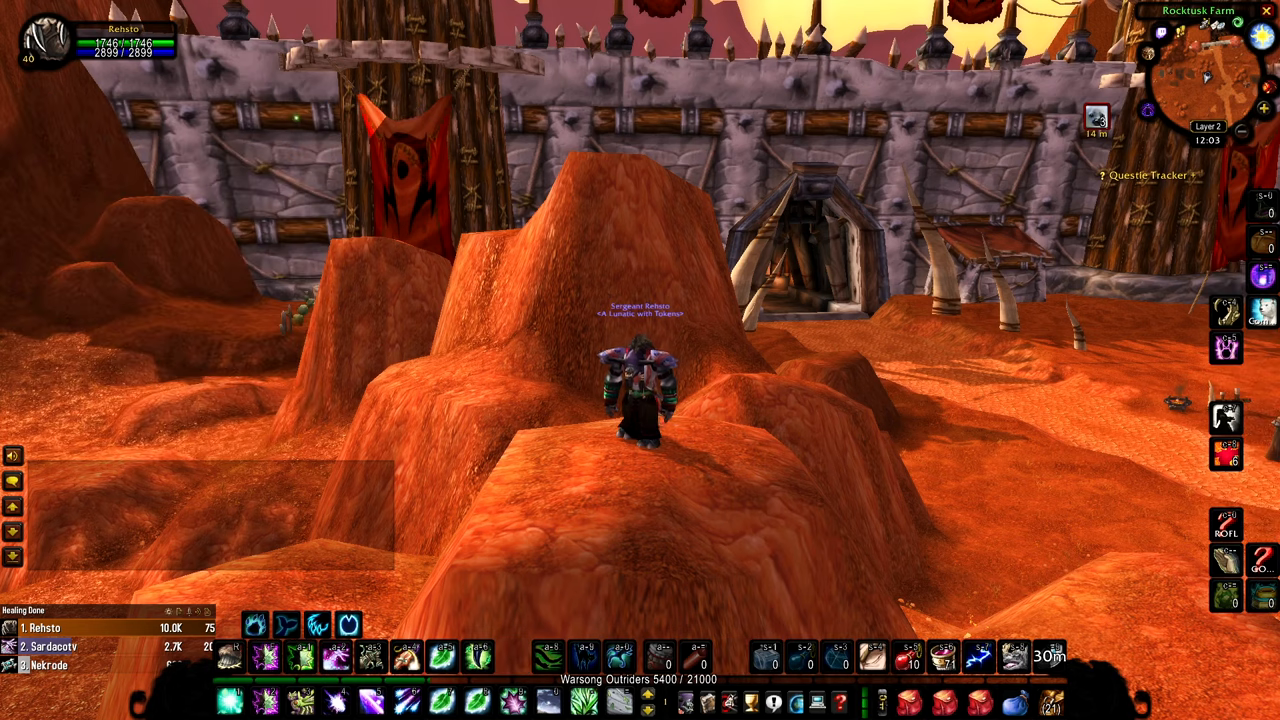